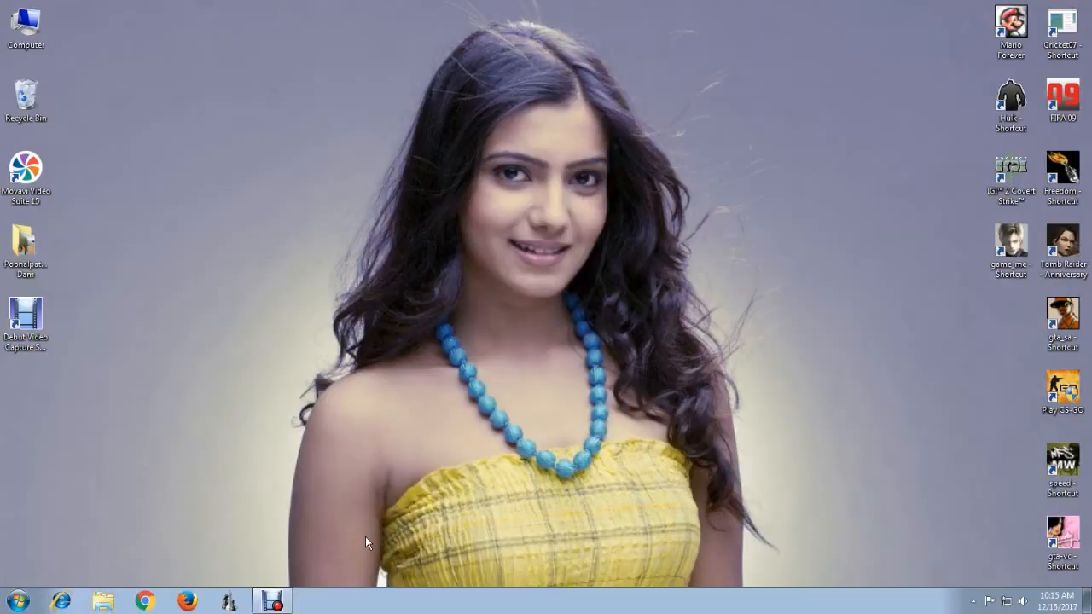
{"action": "mouse_move", "coordinate": [271, 519]}
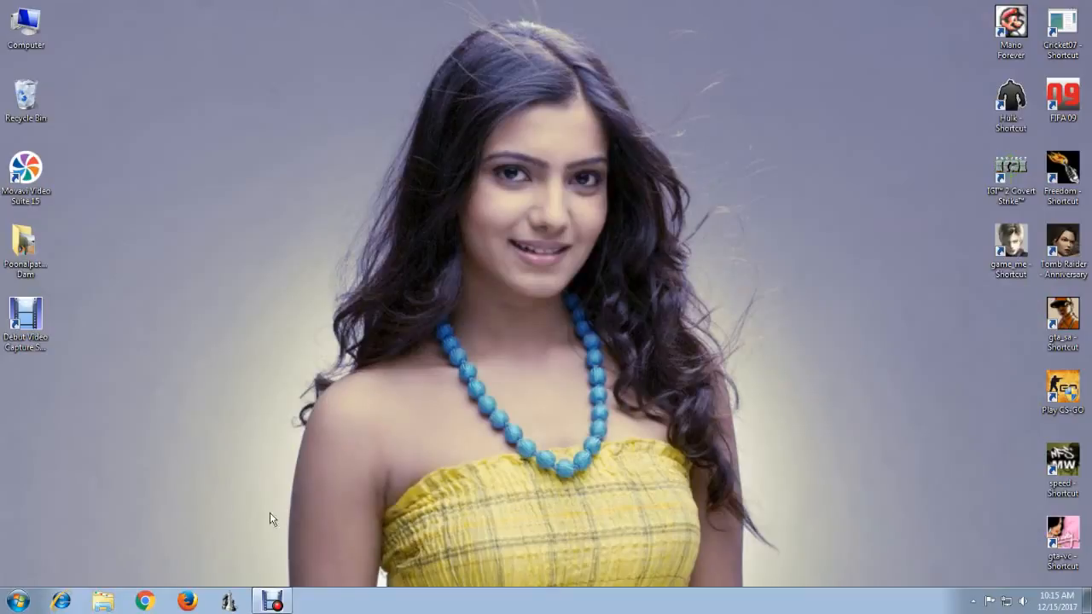
Look at the KAILASH_SP4 external drive in Computer, then return to the drive list.
{"action": "left_click", "coordinate": [103, 601]}
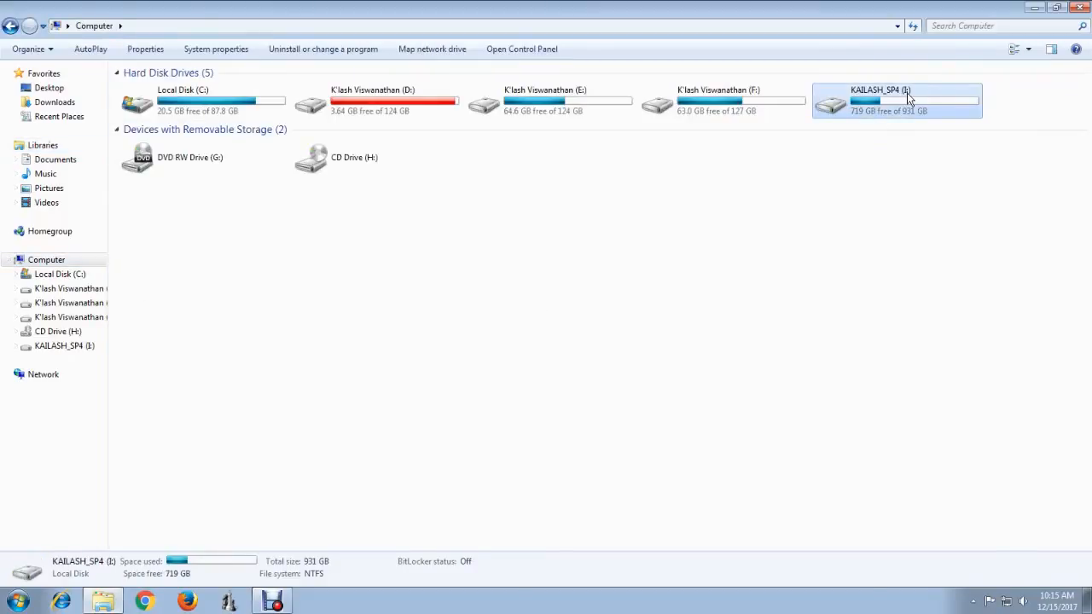
{"action": "double_click", "coordinate": [896, 101]}
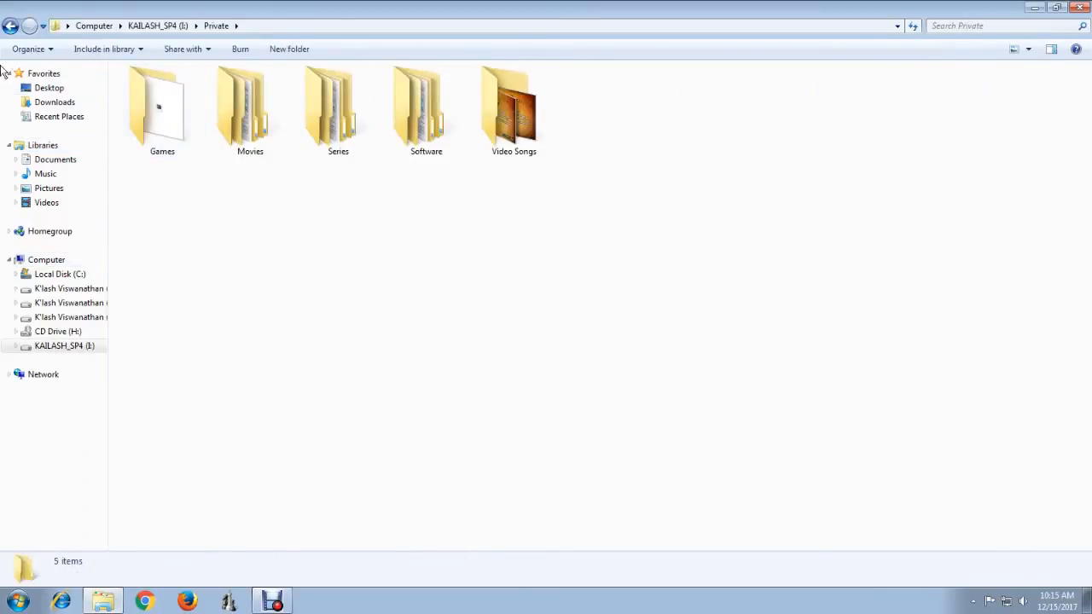
{"action": "left_click", "coordinate": [1054, 7]}
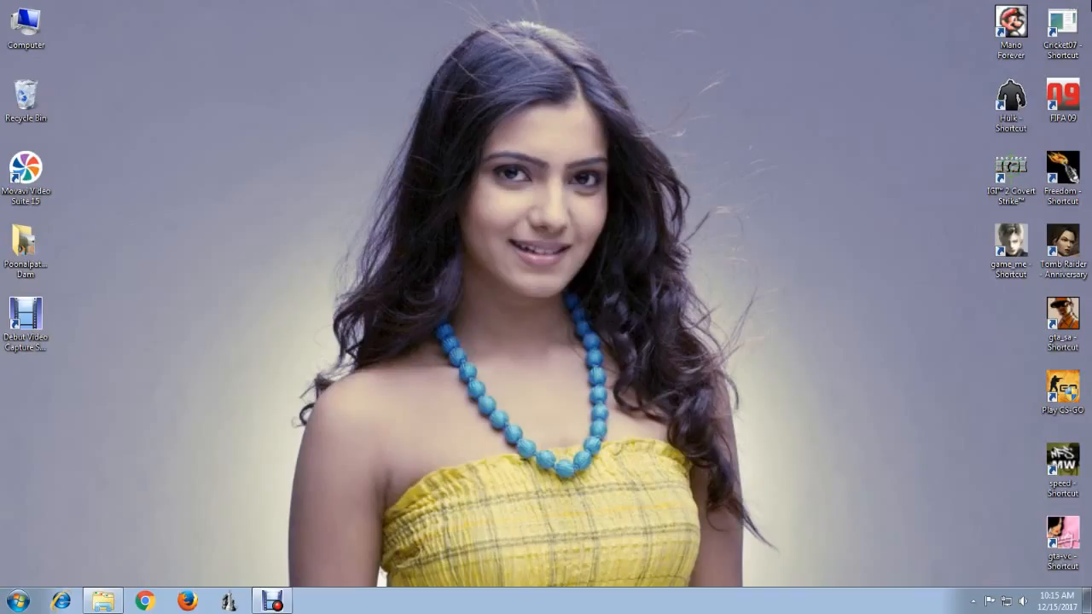
{"action": "mouse_move", "coordinate": [186, 505]}
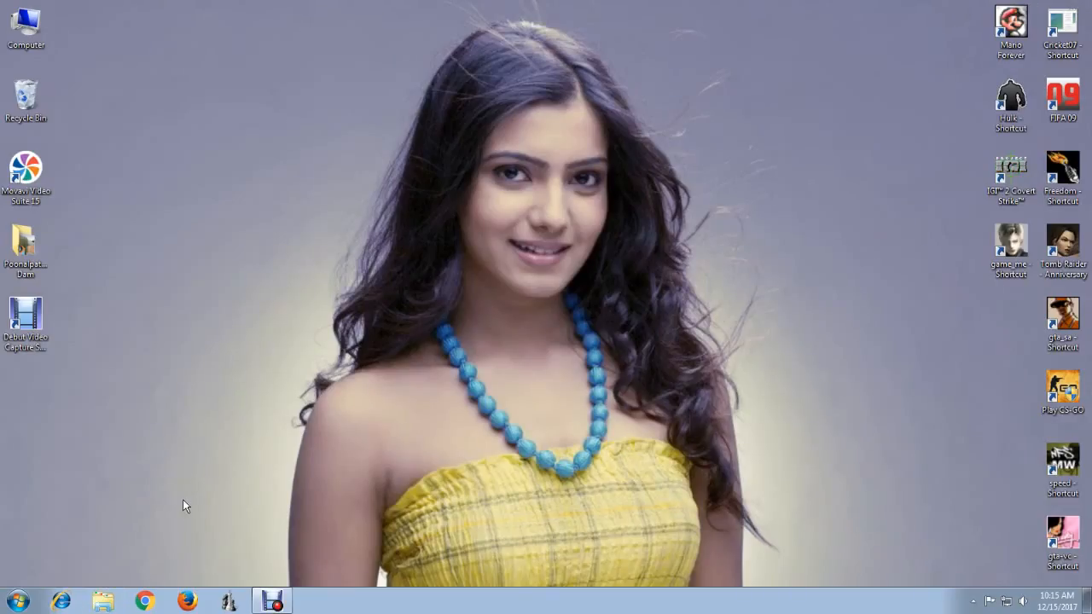
{"action": "double_click", "coordinate": [27, 31]}
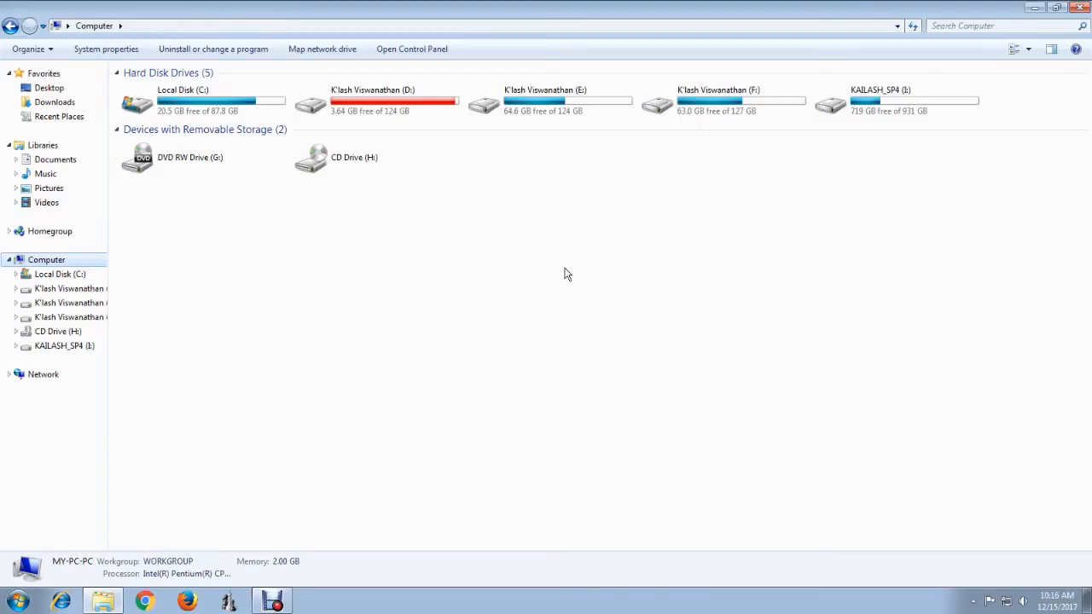
{"action": "mouse_move", "coordinate": [556, 208]}
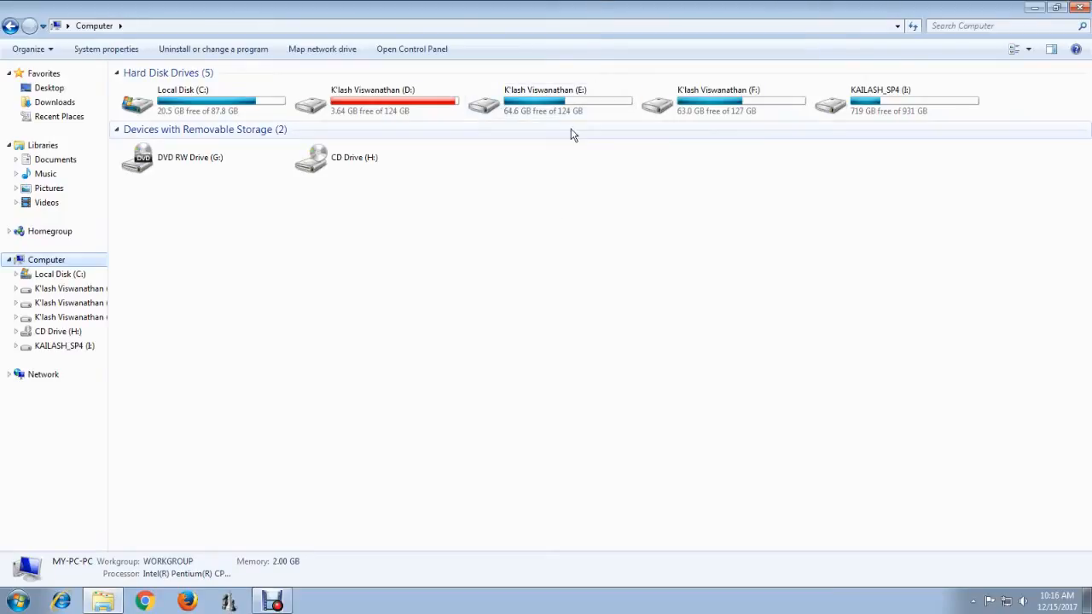
Browse drive E: into softwares > OS and mount the WINDOWS 7 ULTIMATE disc image.
{"action": "left_click", "coordinate": [549, 101]}
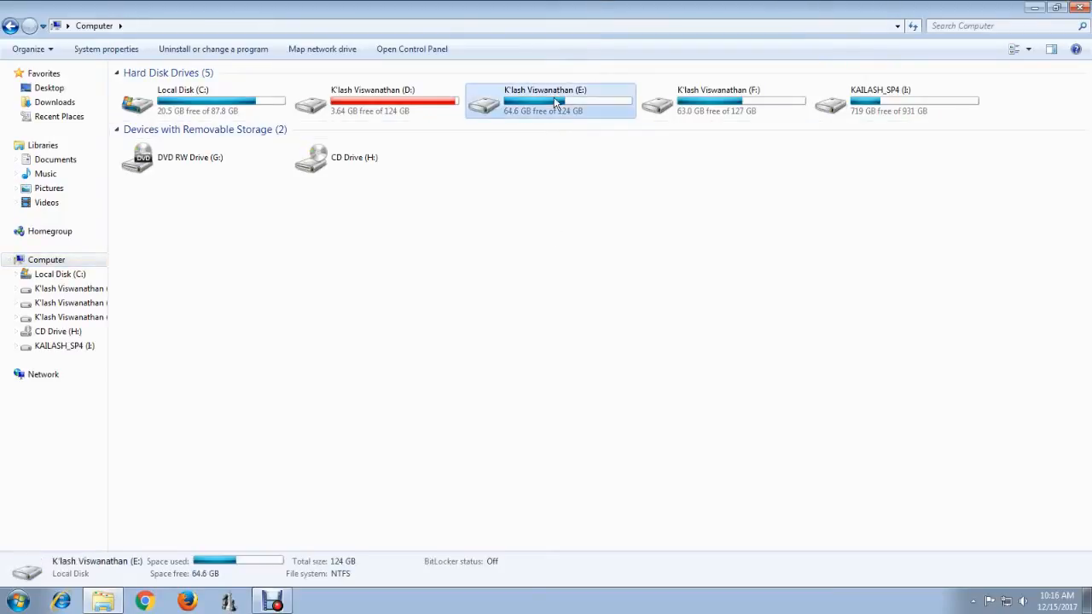
{"action": "double_click", "coordinate": [546, 100]}
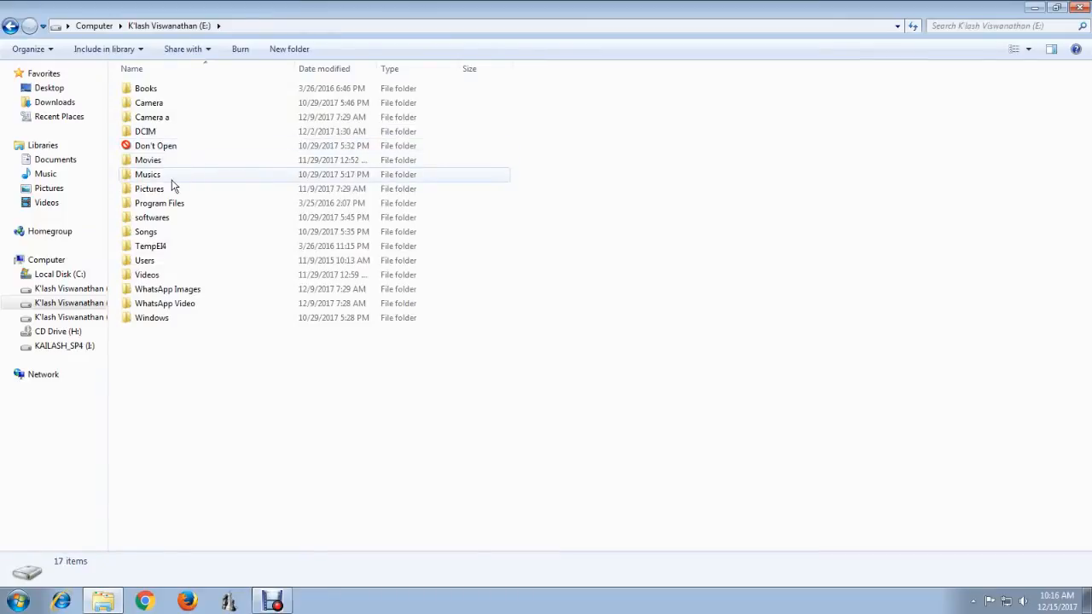
{"action": "left_click", "coordinate": [151, 217]}
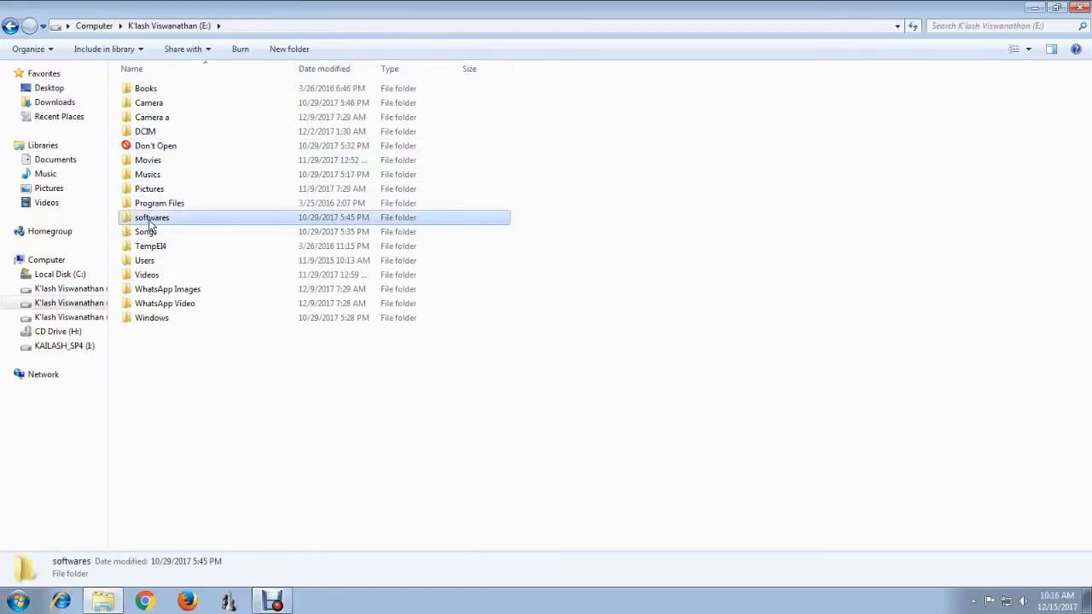
{"action": "double_click", "coordinate": [152, 217]}
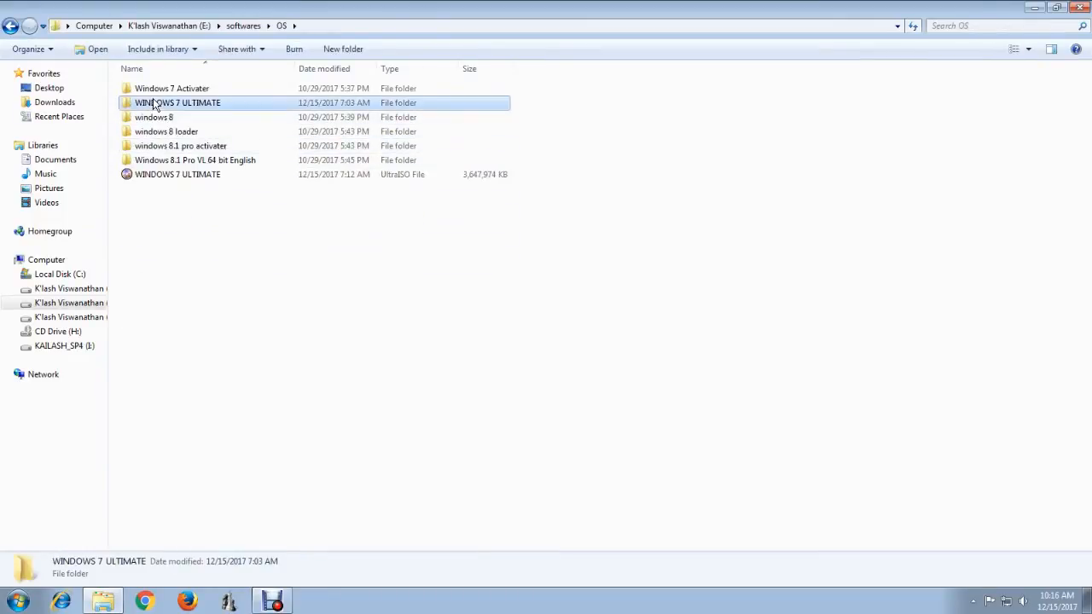
{"action": "double_click", "coordinate": [179, 102]}
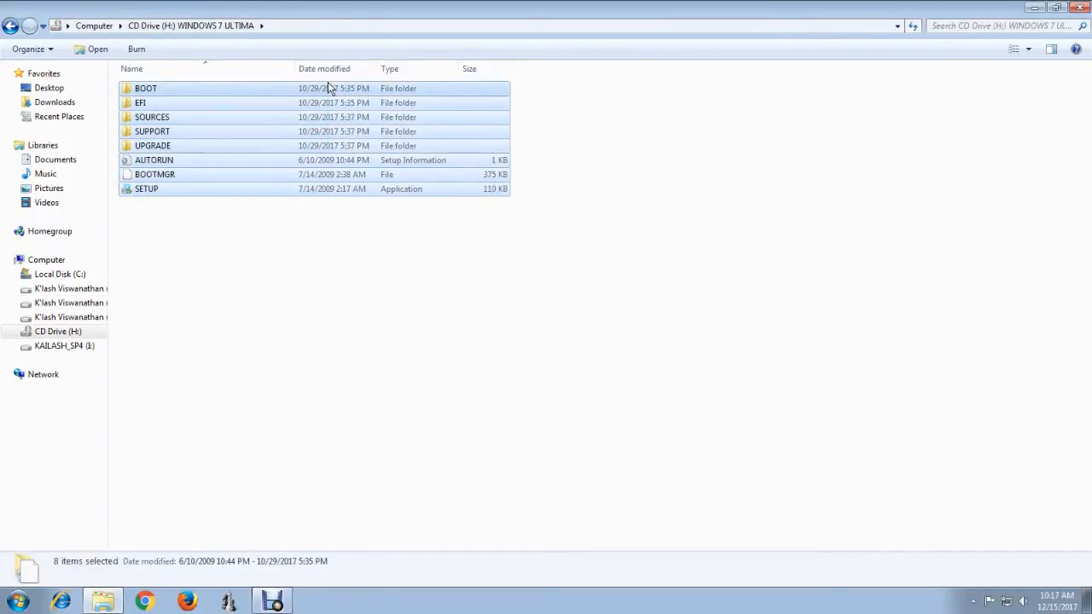
Copy the selected setup files to the KAILASH_SP4 drive and minimize to the desktop.
{"action": "right_click", "coordinate": [154, 160]}
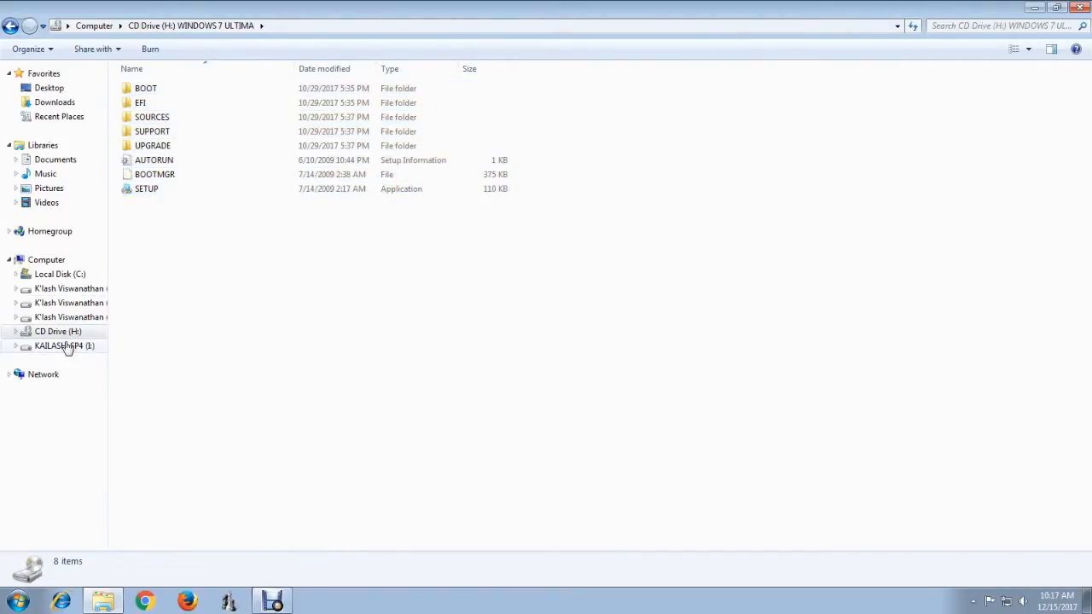
{"action": "left_click", "coordinate": [64, 345]}
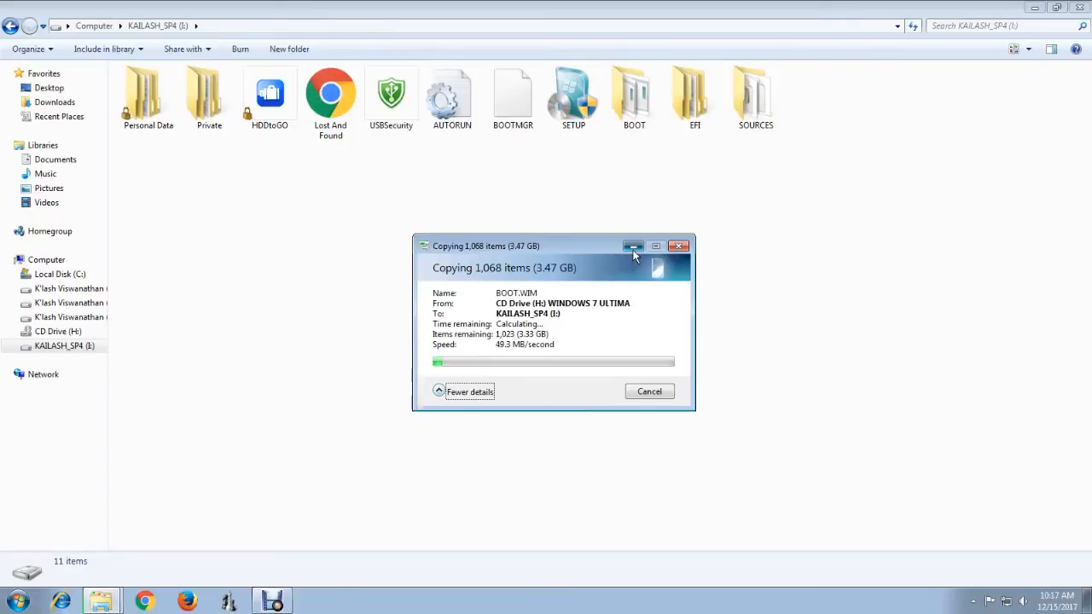
{"action": "left_click", "coordinate": [635, 246]}
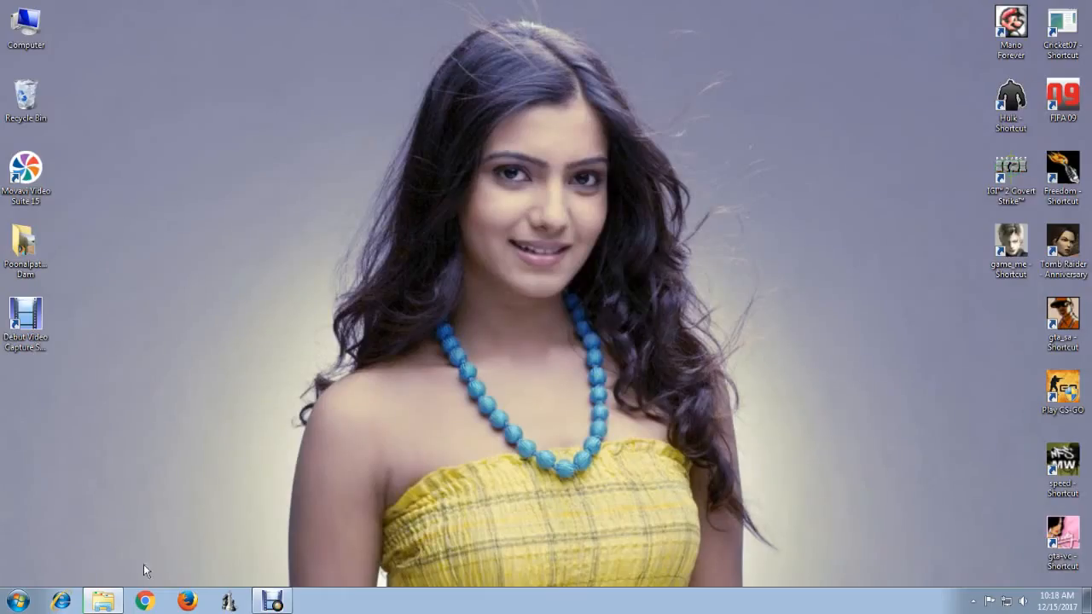
{"action": "left_click", "coordinate": [14, 600]}
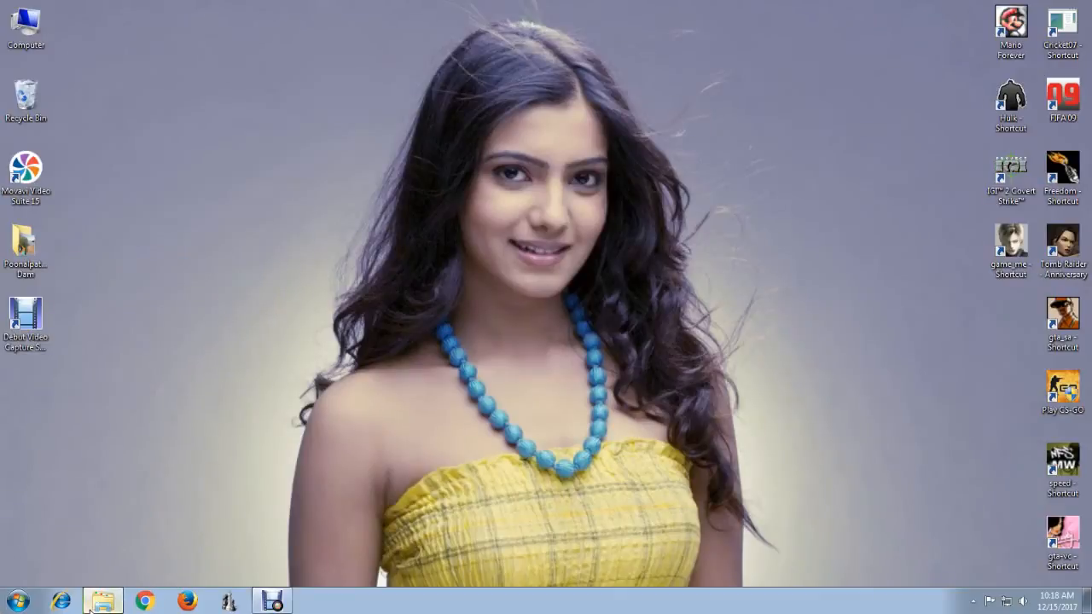
Bring up the shortcut menu for Computer in a new Explorer window.
{"action": "left_click", "coordinate": [103, 600]}
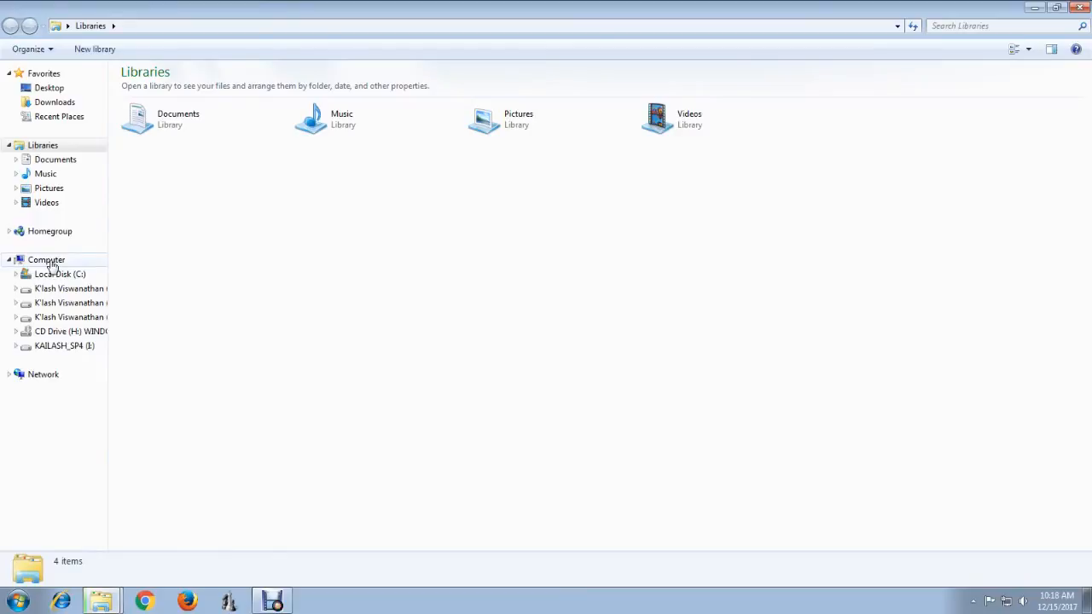
{"action": "right_click", "coordinate": [46, 260]}
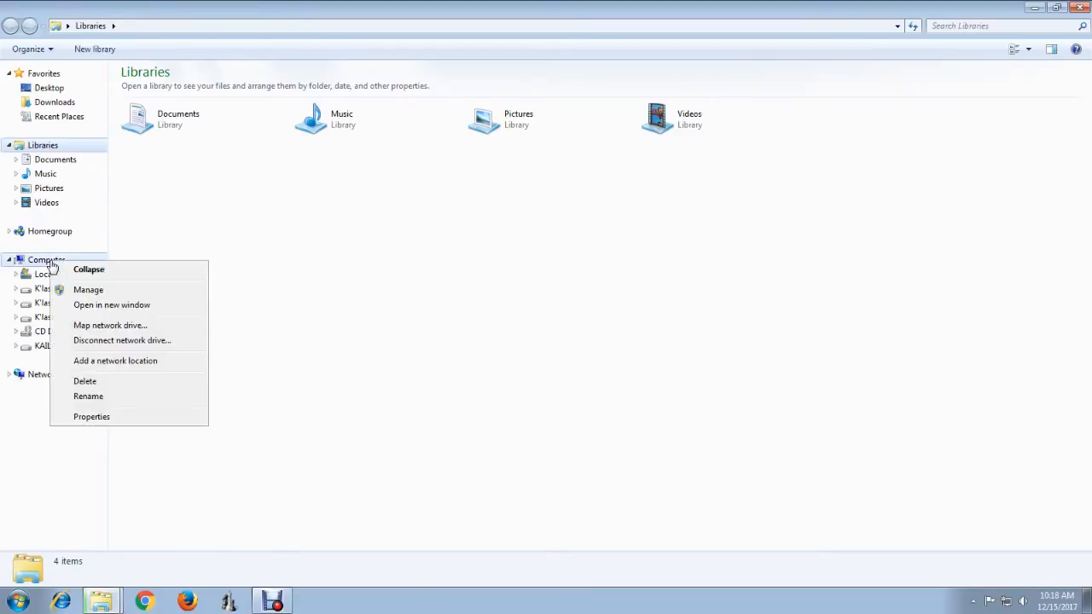
{"action": "mouse_move", "coordinate": [88, 290]}
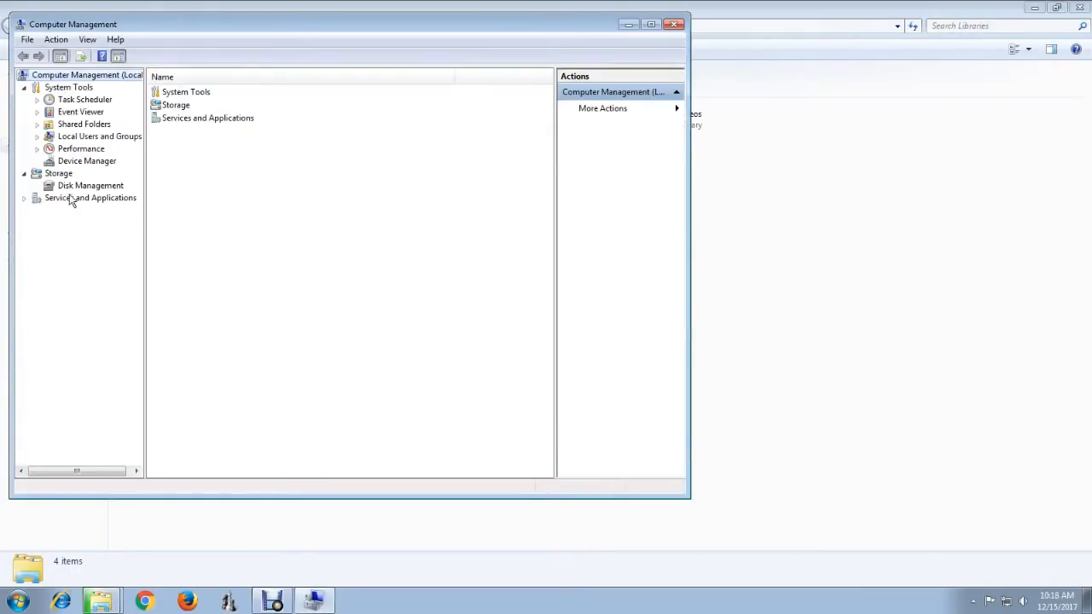
Show Disk Management to verify KAILASH_SP4 is an active primary partition.
{"action": "left_click", "coordinate": [91, 184]}
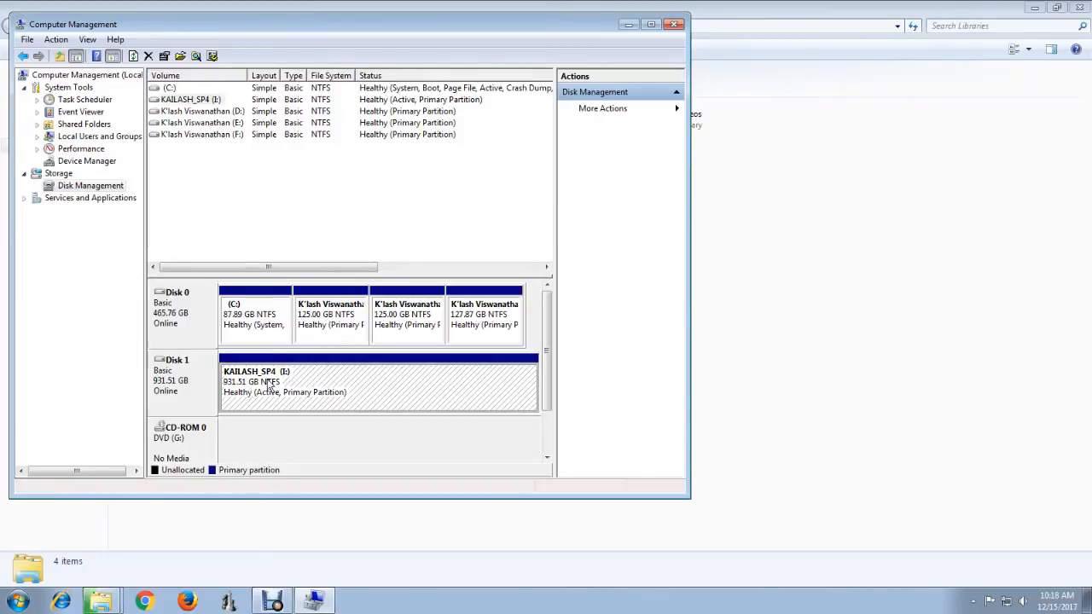
{"action": "mouse_move", "coordinate": [270, 402]}
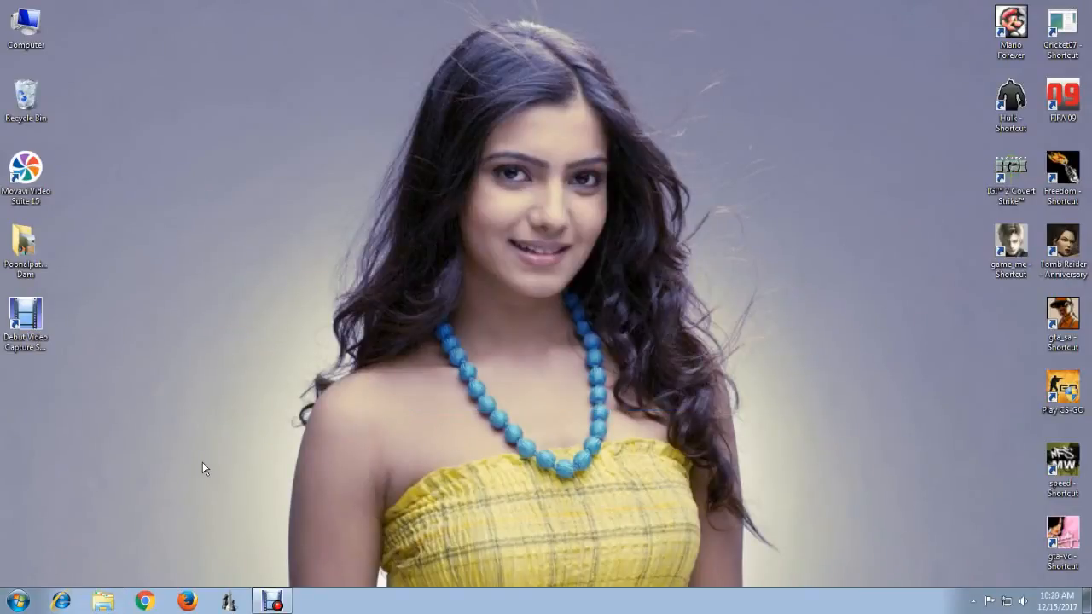
Browse drive I: to see its BOOT, EFI, SOURCES folders and setup files, then go to Start.
{"action": "left_click", "coordinate": [102, 601]}
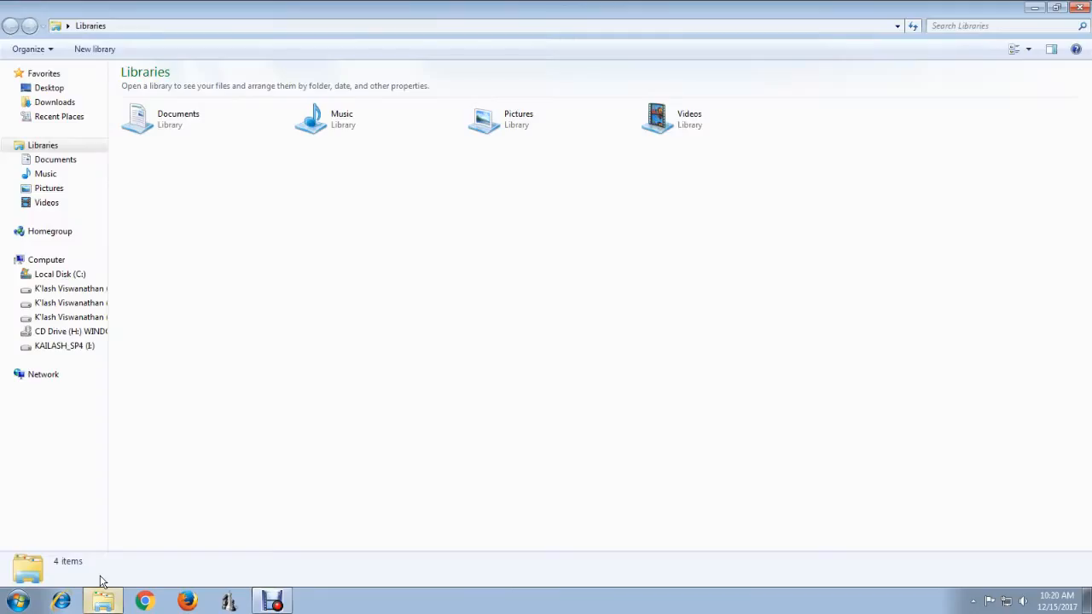
{"action": "left_click", "coordinate": [46, 259]}
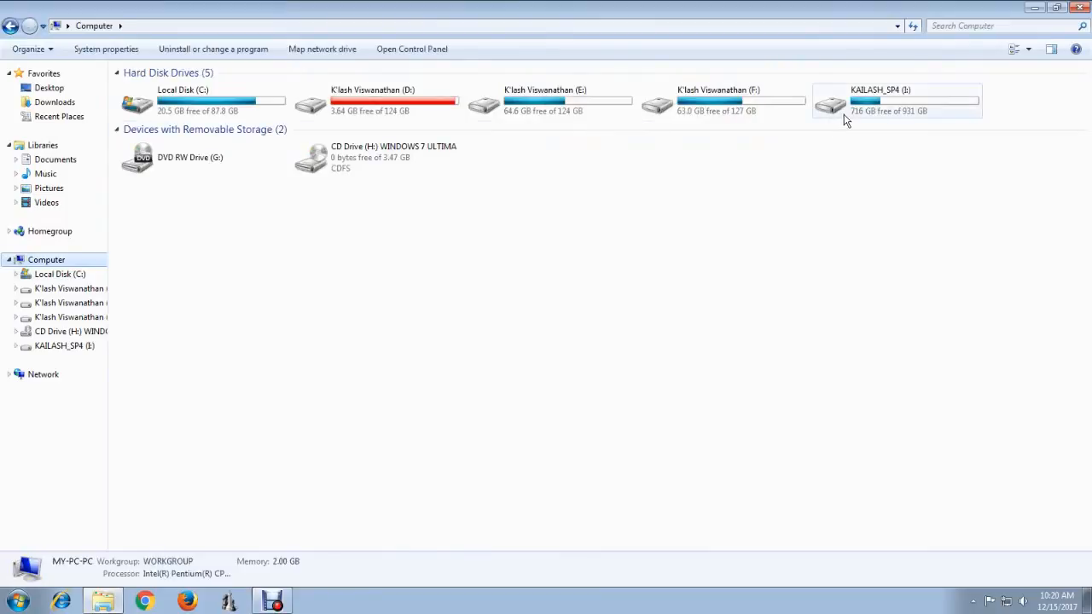
{"action": "double_click", "coordinate": [896, 101]}
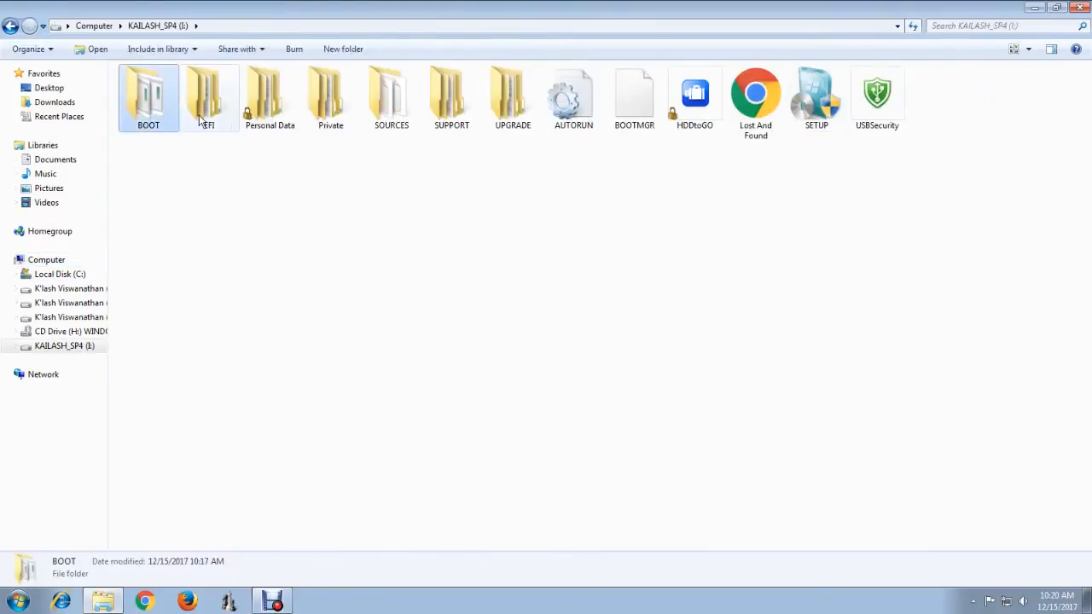
{"action": "left_click", "coordinate": [511, 98]}
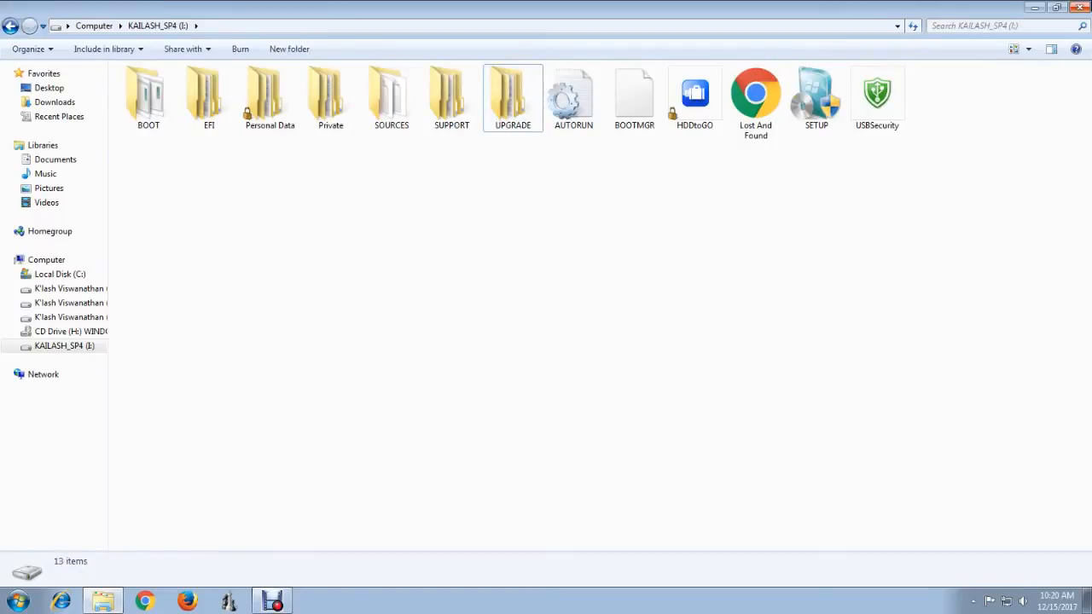
{"action": "left_click", "coordinate": [16, 600]}
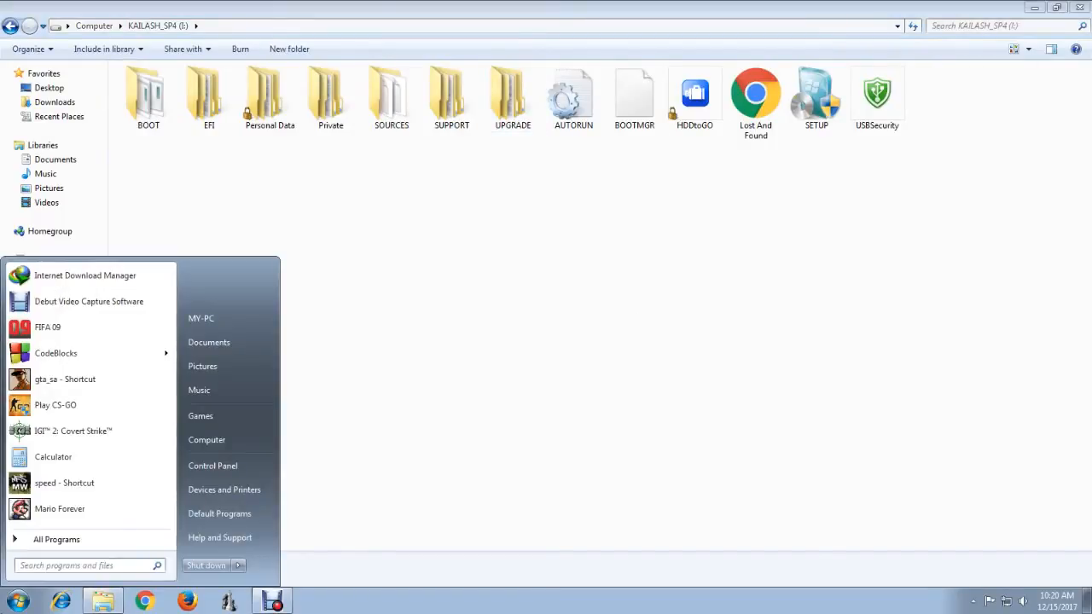
Search for cmd and launch Command Prompt as administrator.
{"action": "type", "text": "cmd"}
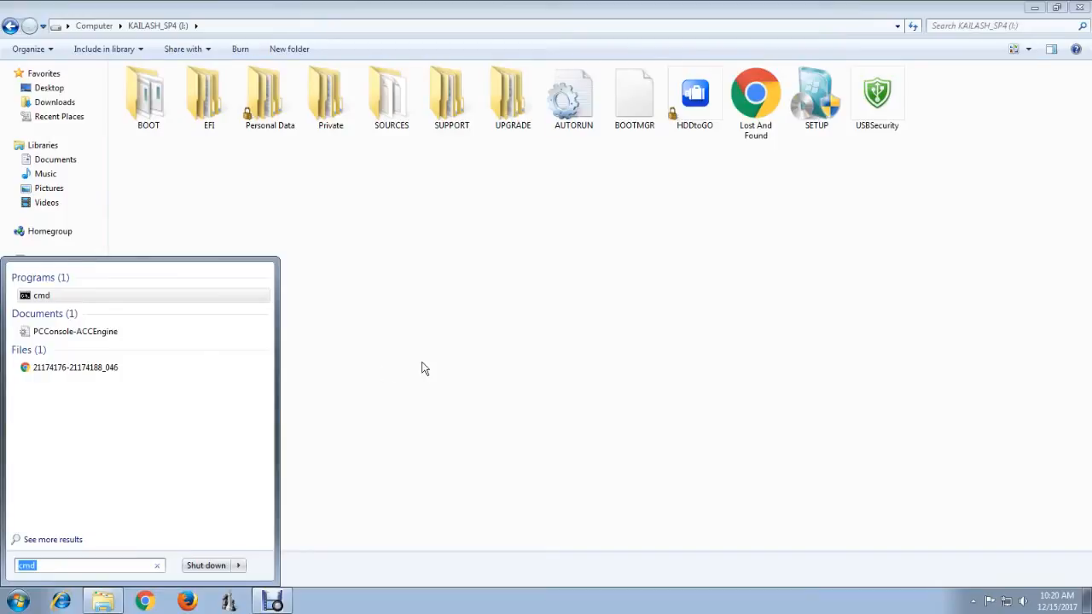
{"action": "left_click", "coordinate": [41, 295]}
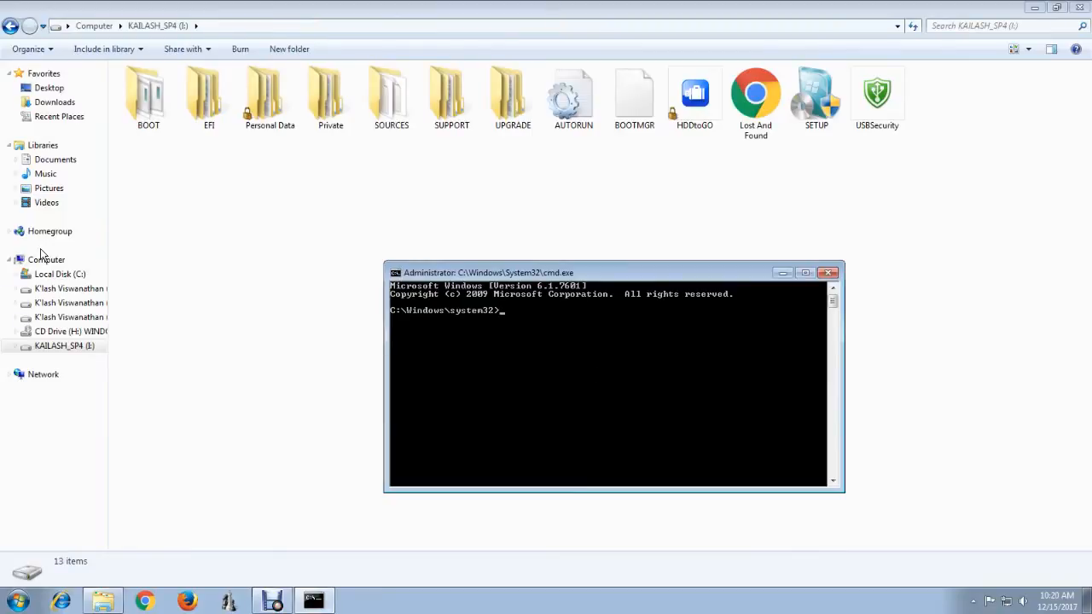
Check the external drive's letter in Computer and return to the command window.
{"action": "left_click", "coordinate": [48, 259]}
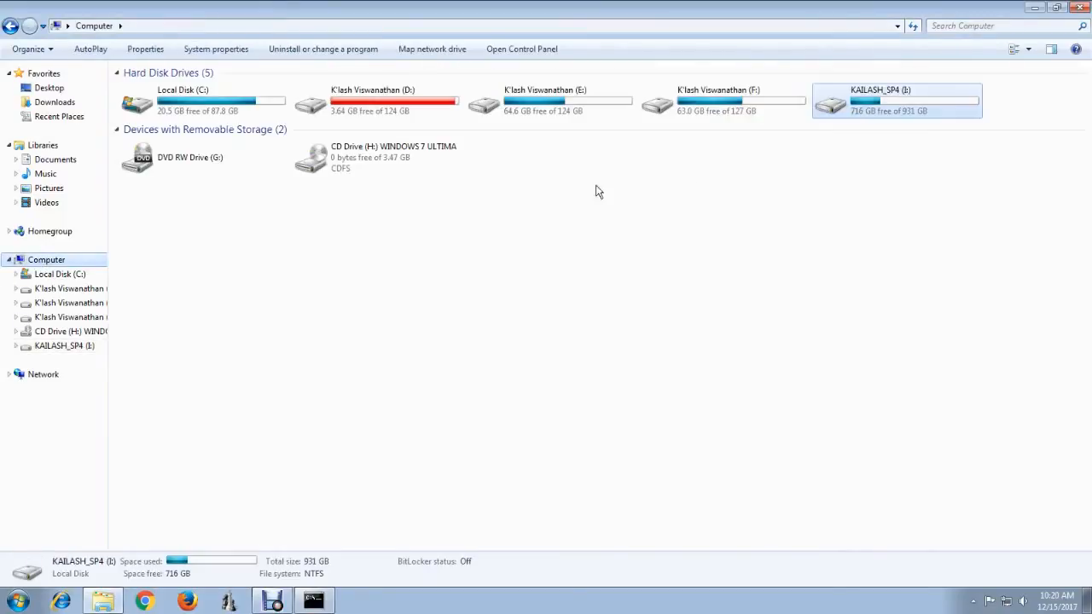
{"action": "mouse_move", "coordinate": [405, 518]}
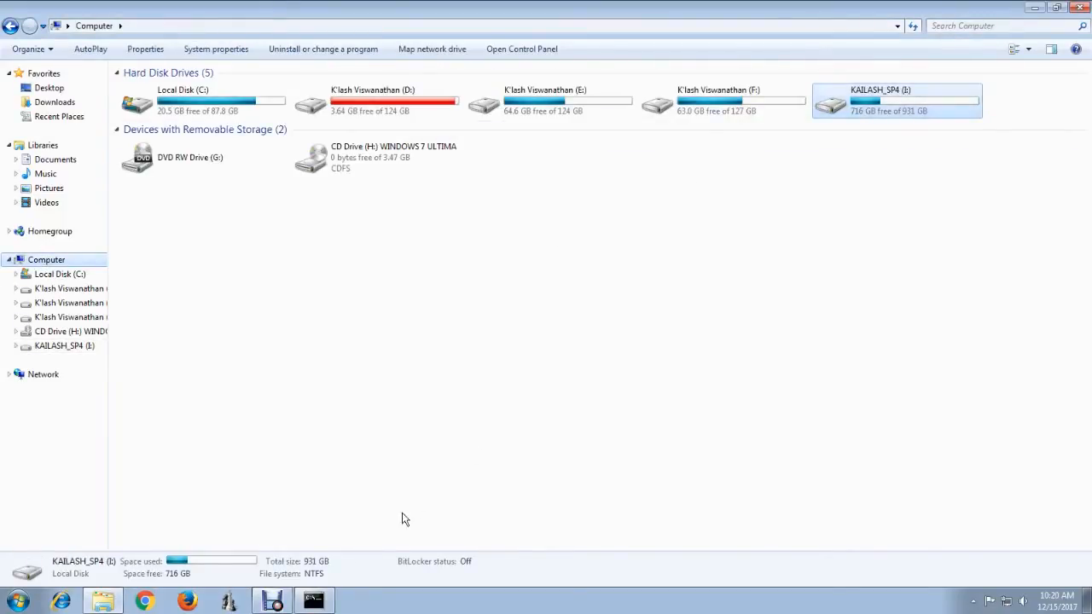
{"action": "left_click", "coordinate": [314, 600]}
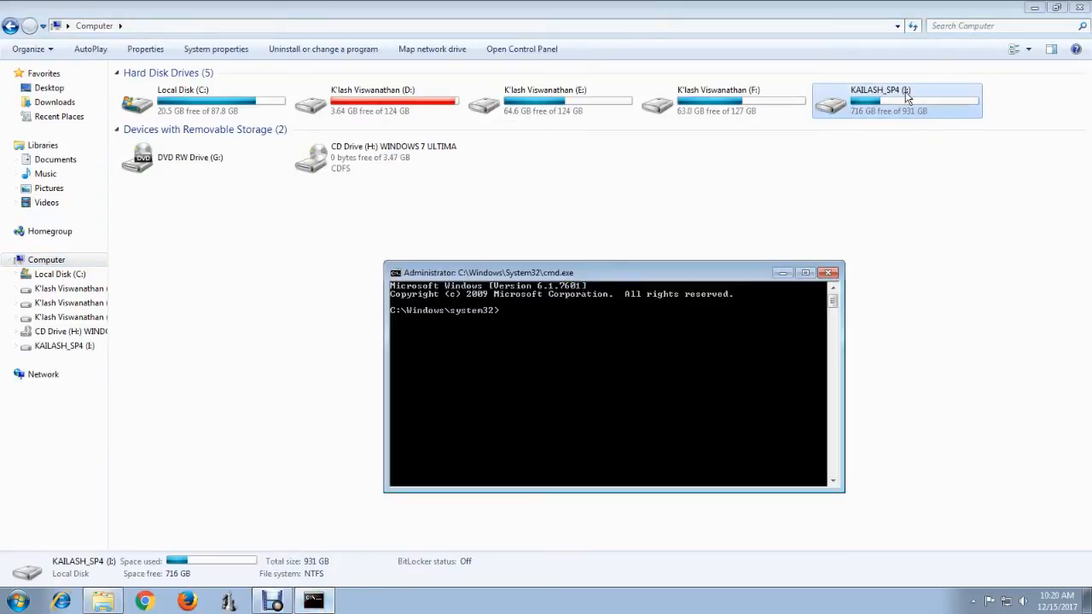
{"action": "mouse_move", "coordinate": [838, 179]}
{"action": "type", "text": "I:"}
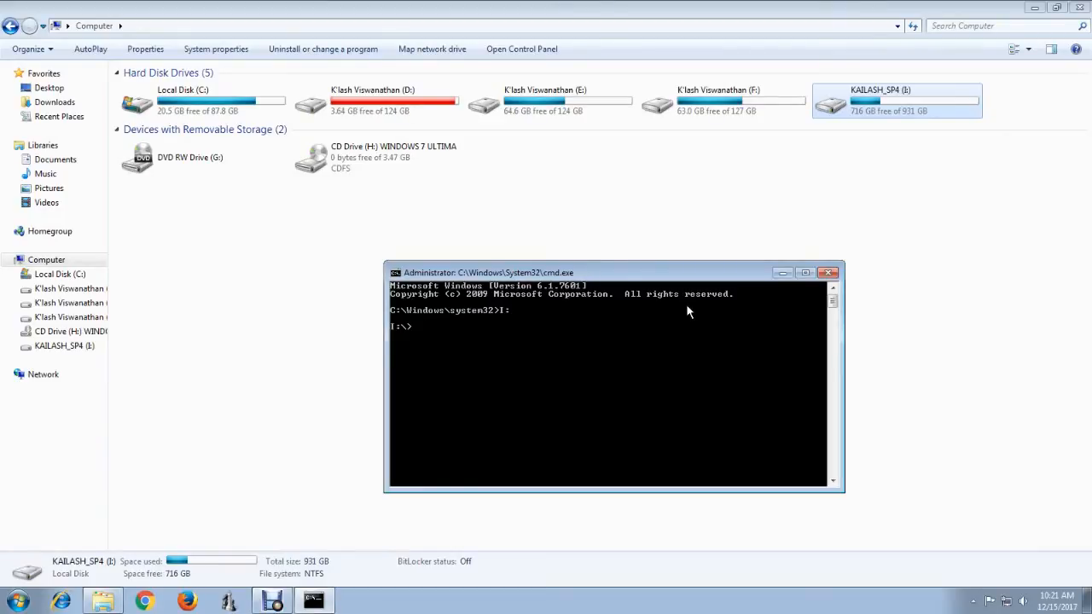
Change to the \boot folder on drive I: with cd.
{"action": "type", "text": "cd \\"}
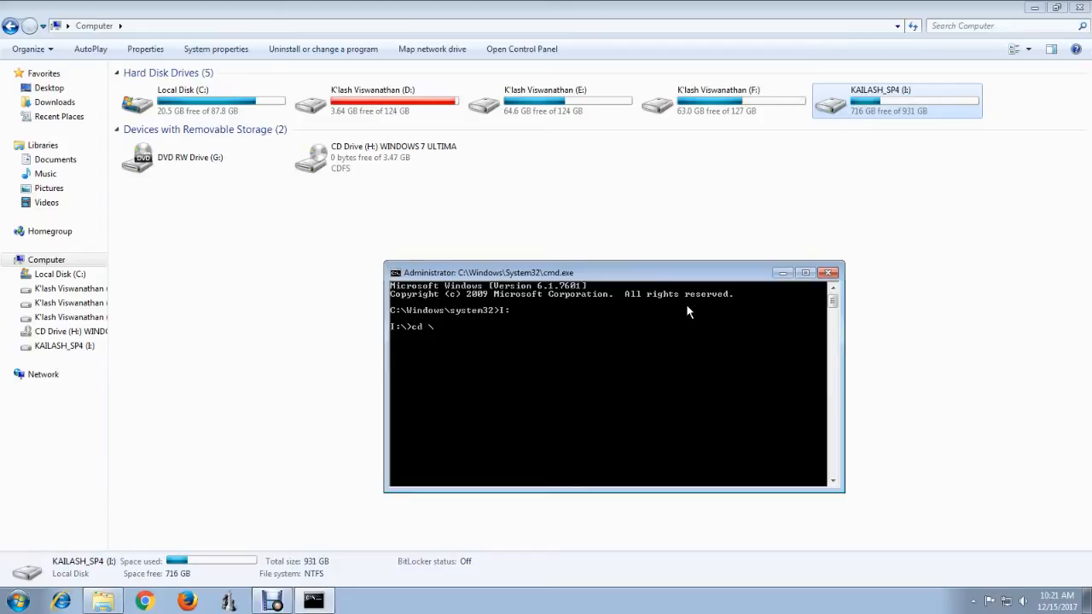
{"action": "type", "text": "boot"}
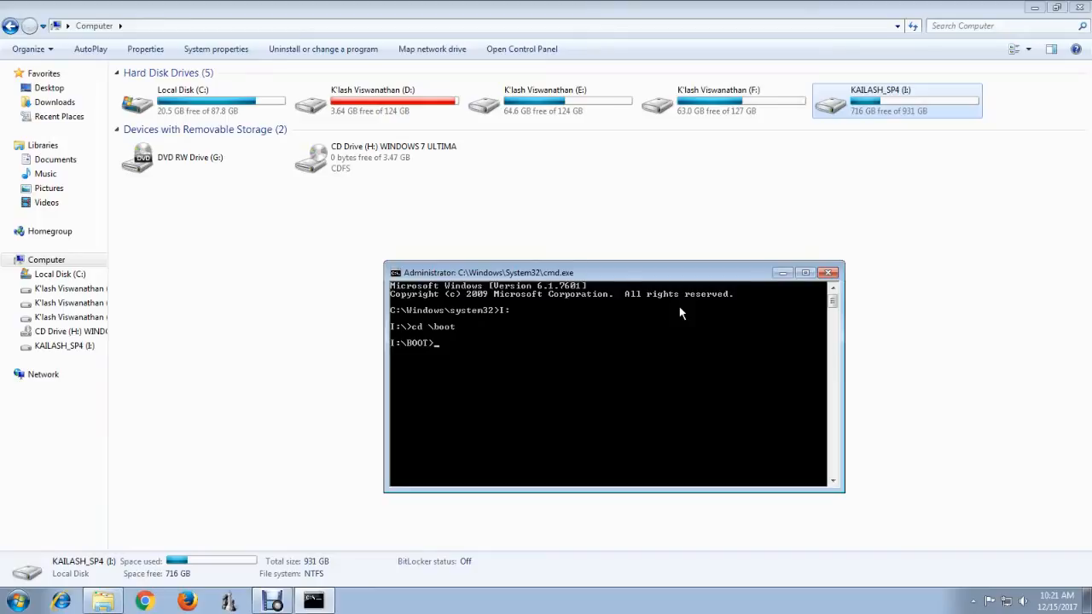
Run bootsect /nt60 I: /mbr to write BOOTMGR-compatible boot code to the drive.
{"action": "type", "text": "bootsect"}
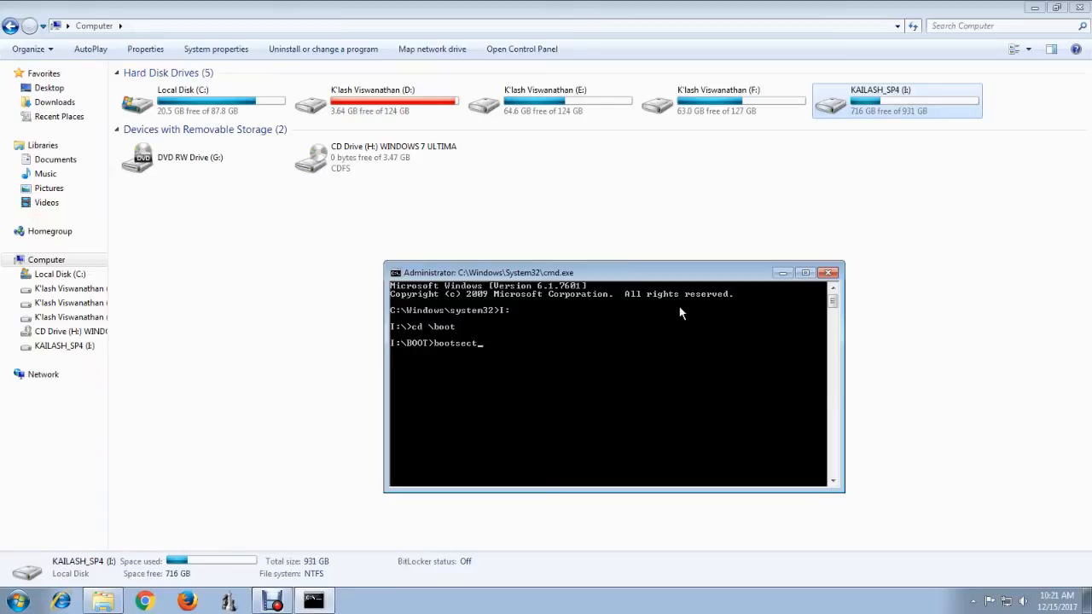
{"action": "type", "text": "/nt6"}
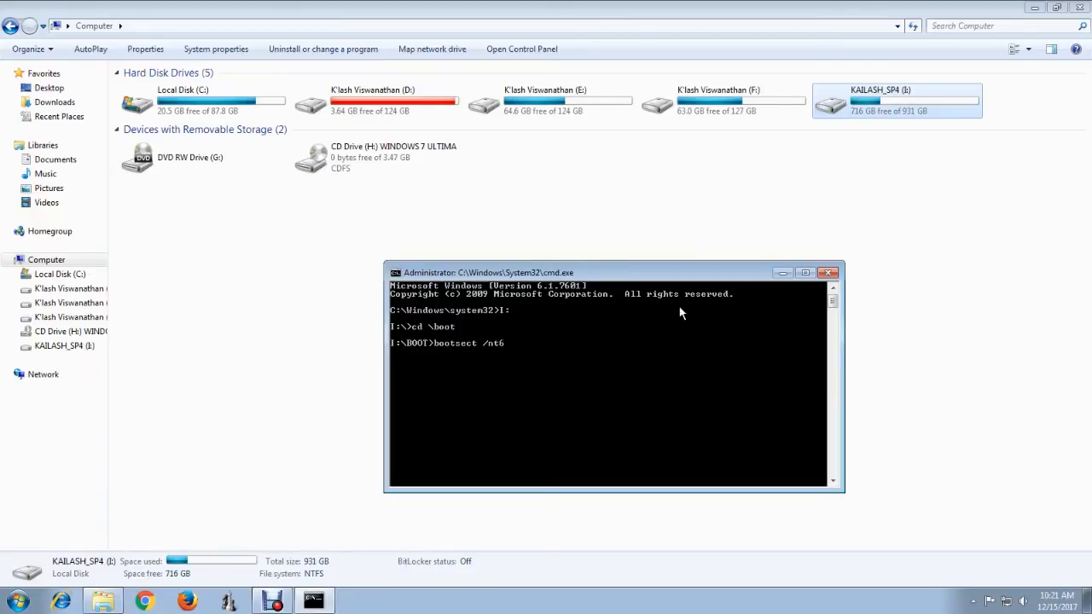
{"action": "type", "text": "0"}
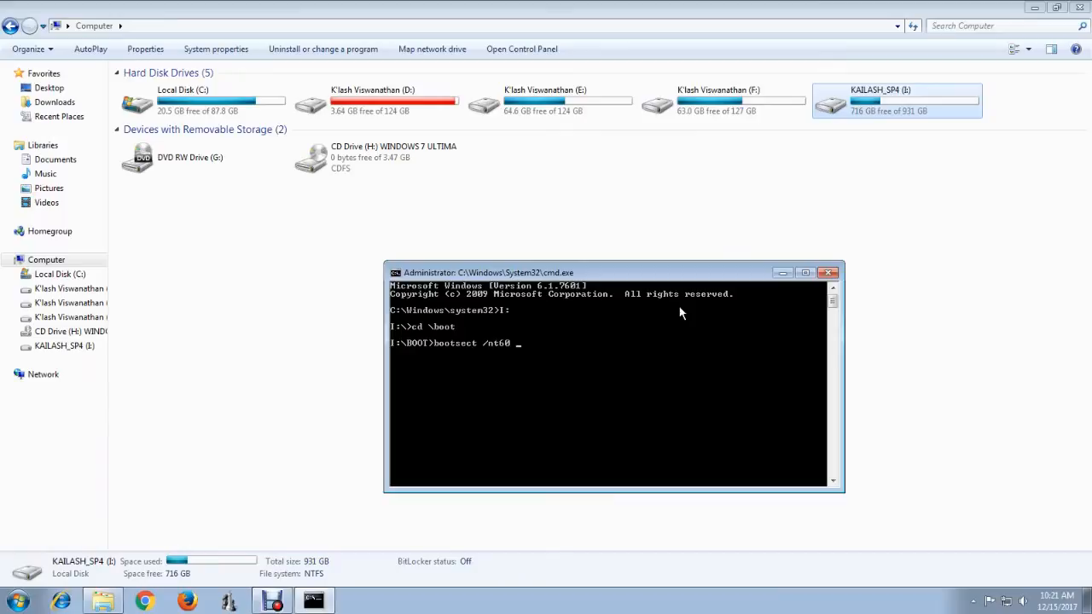
{"action": "type", "text": "I"}
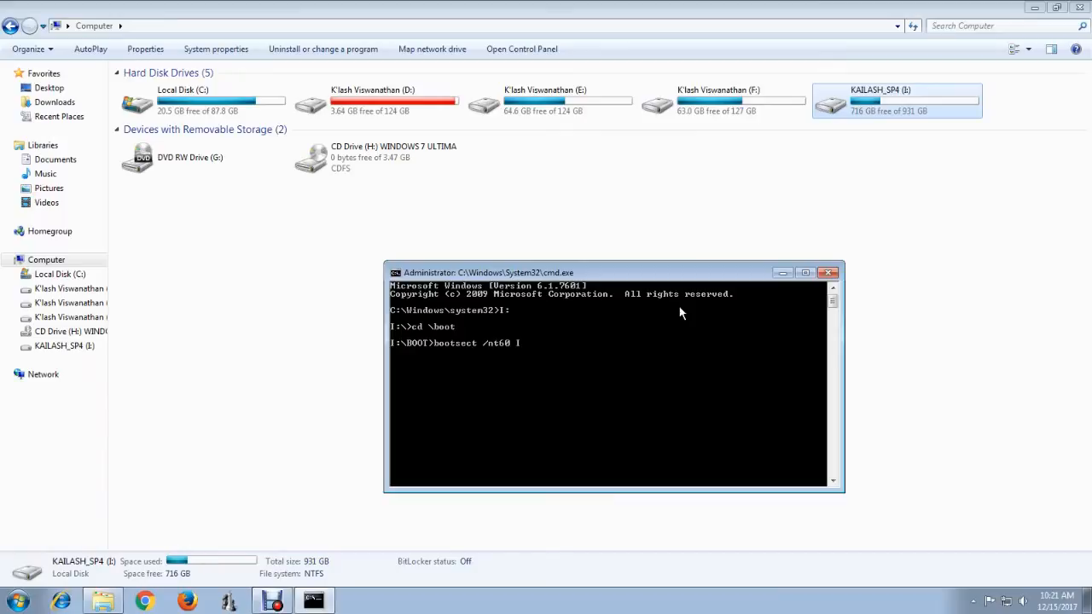
{"action": "type", "text": ":/"}
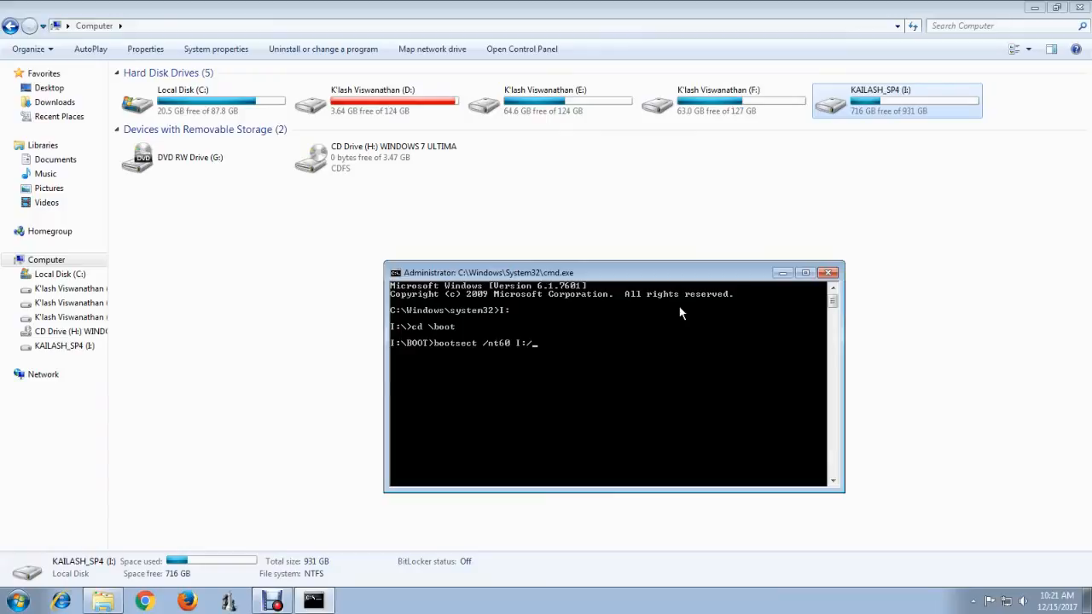
{"action": "type", "text": "\" \""}
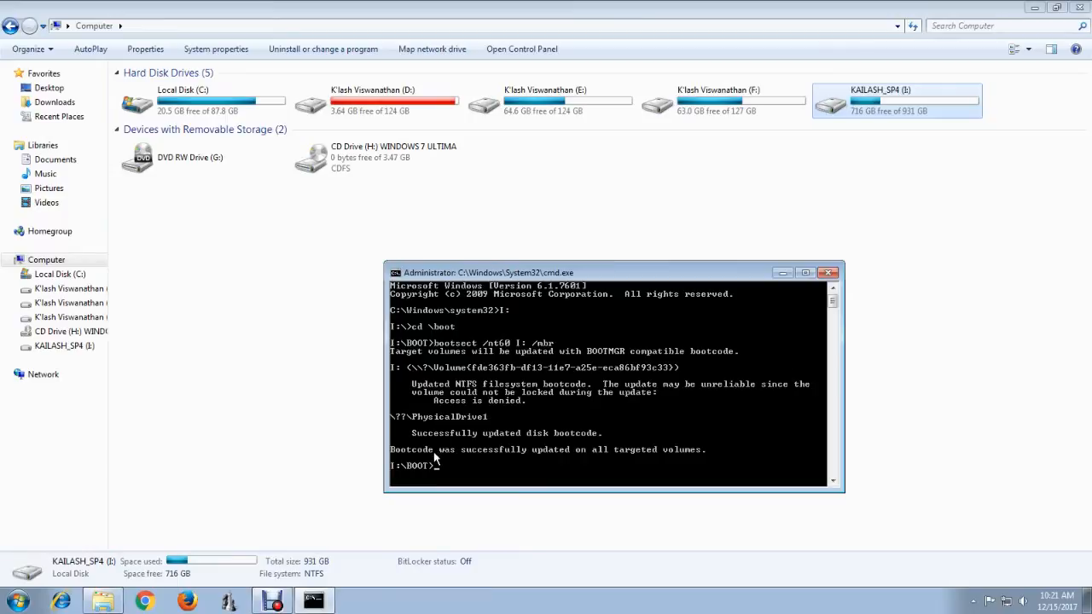
{"action": "mouse_move", "coordinate": [594, 440]}
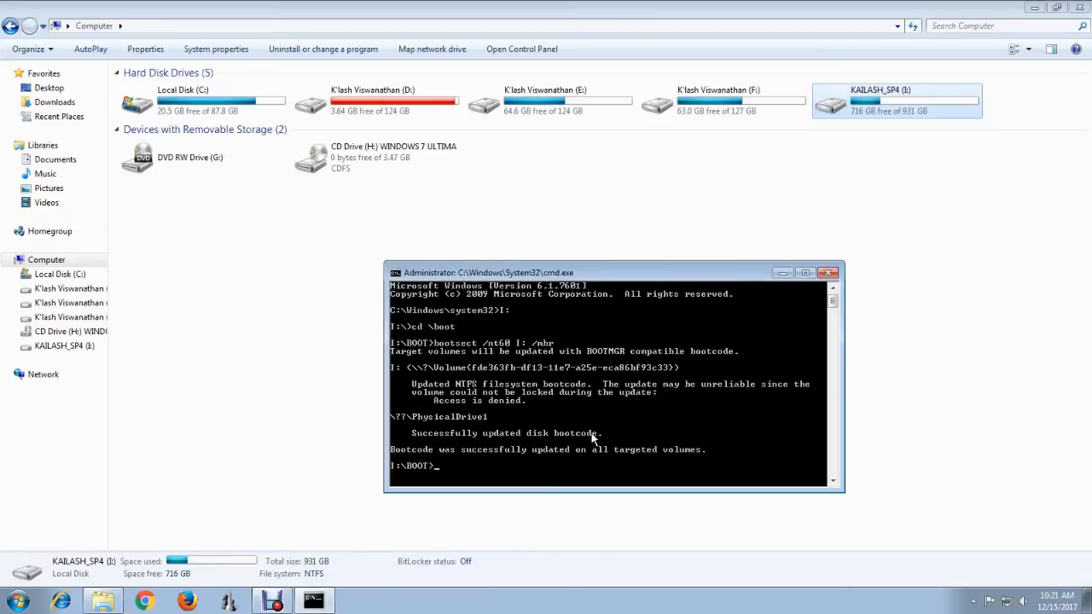
{"action": "mouse_move", "coordinate": [453, 464]}
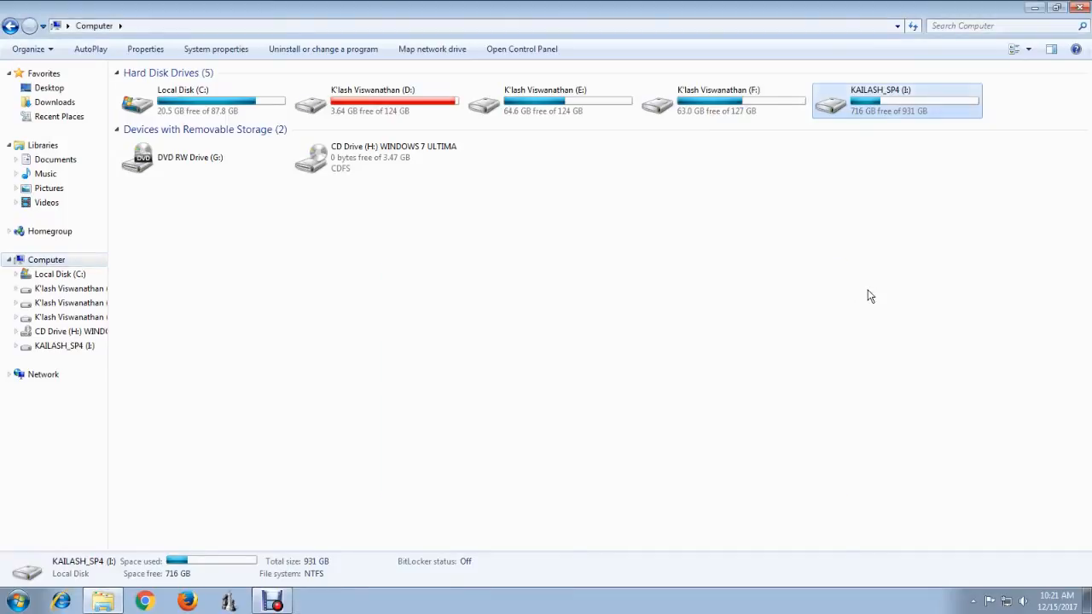
{"action": "double_click", "coordinate": [896, 99]}
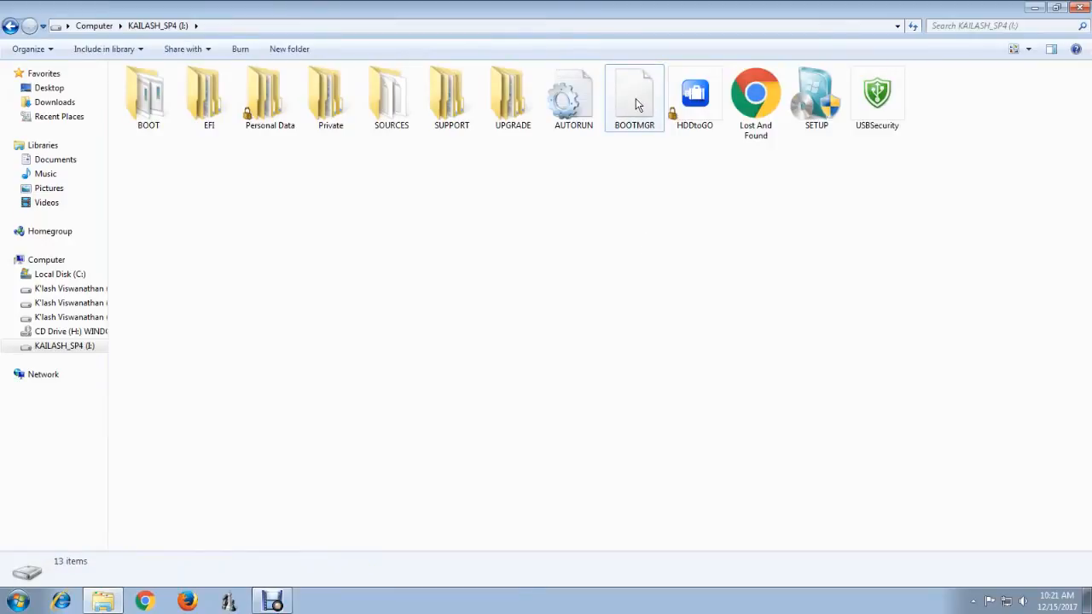
{"action": "left_click", "coordinate": [634, 96]}
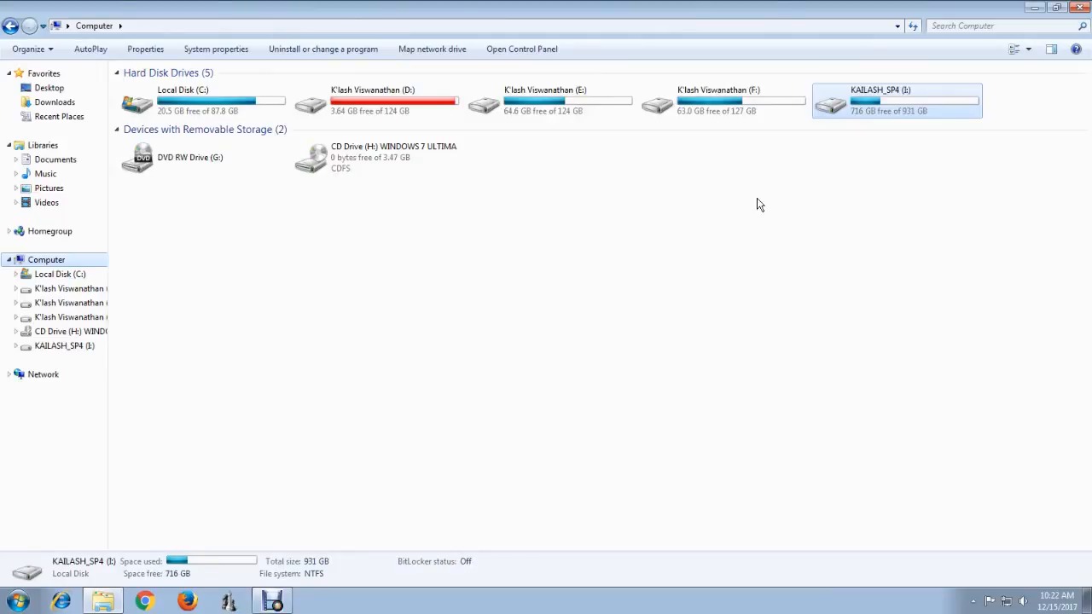
{"action": "mouse_move", "coordinate": [874, 159]}
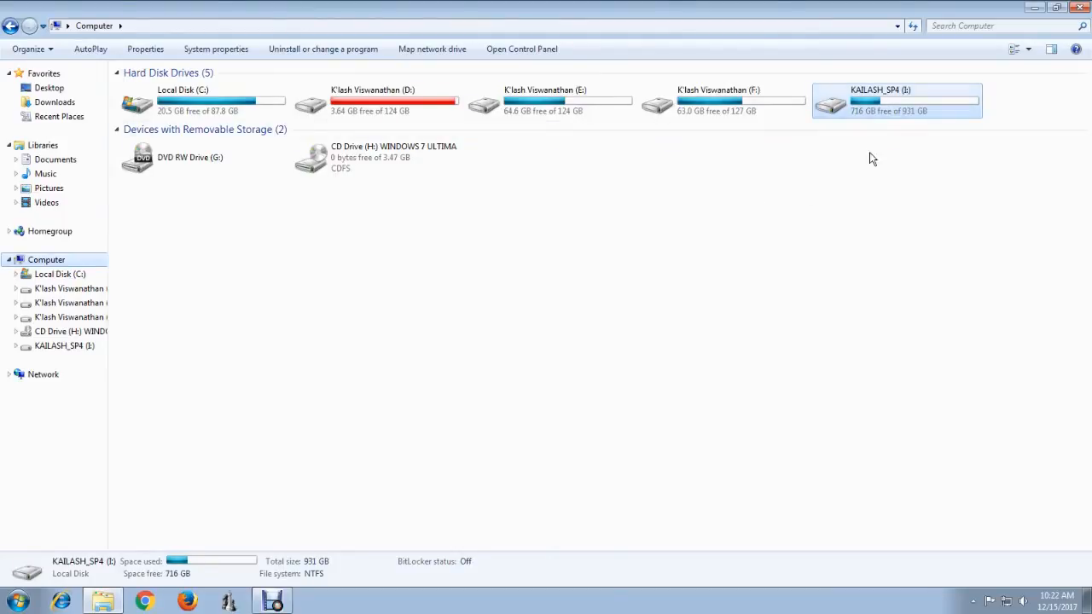